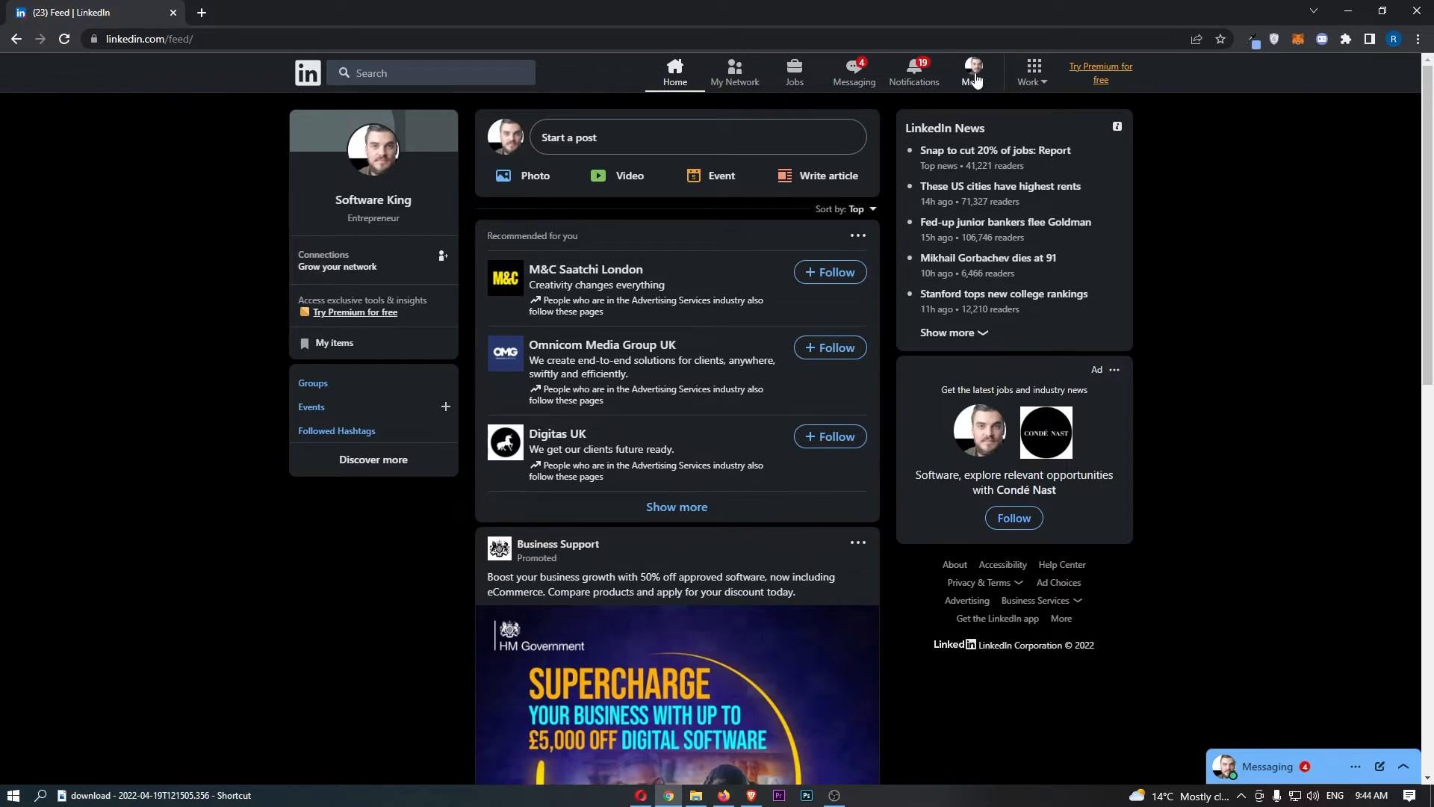
- Expand the Me account menu from the top navigation bar
click(973, 72)
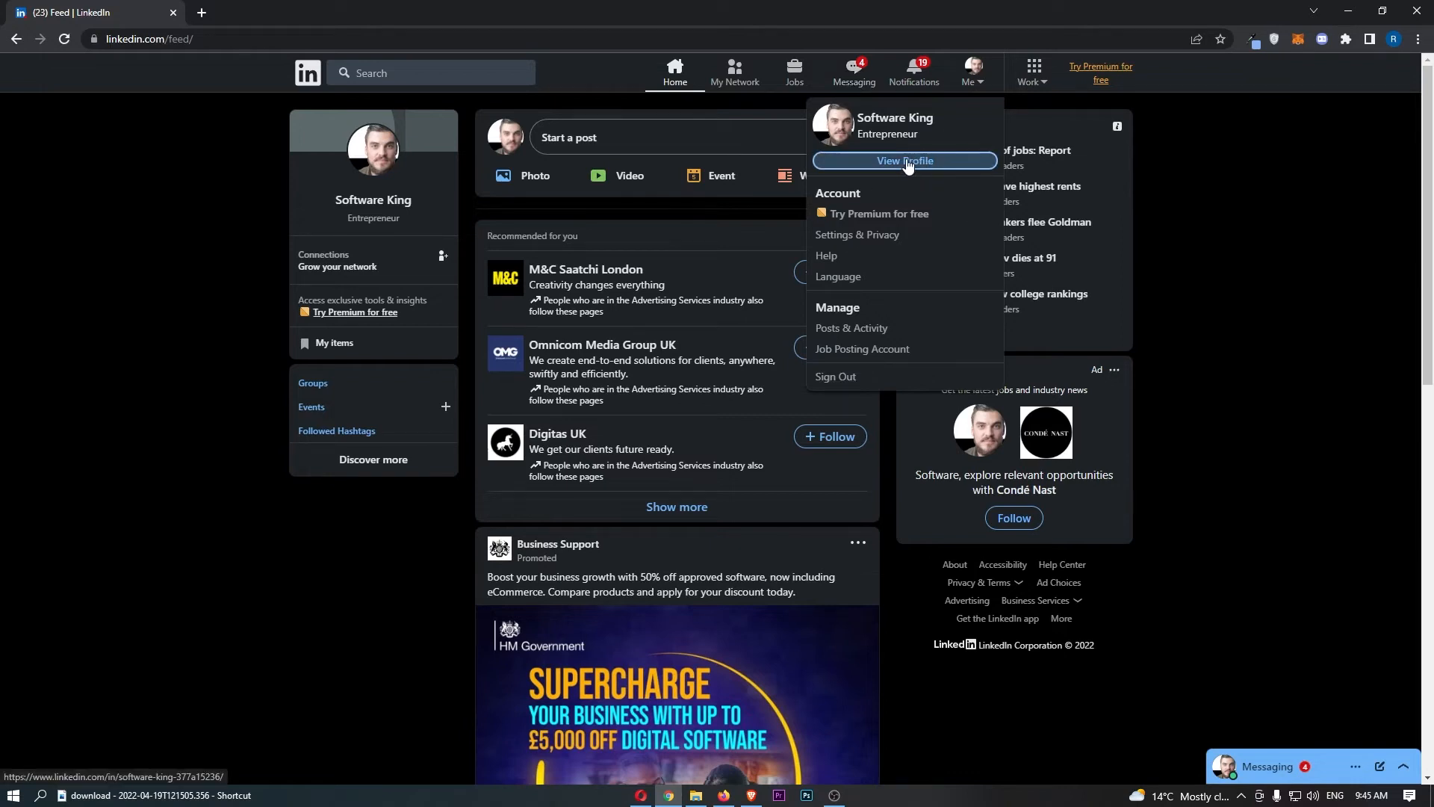
- View the own profile page and begin adding a background photo via the banner camera icon
click(904, 161)
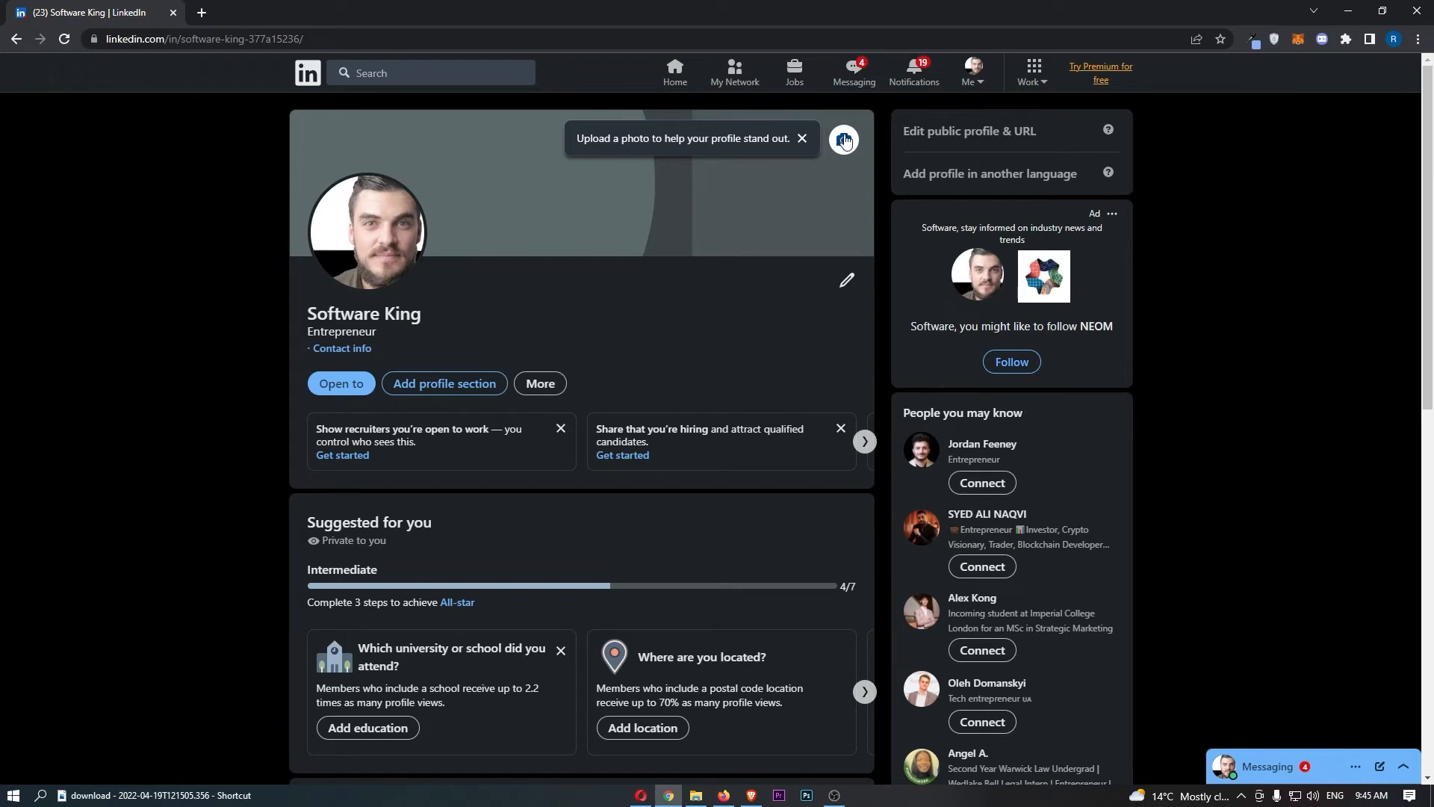
click(842, 140)
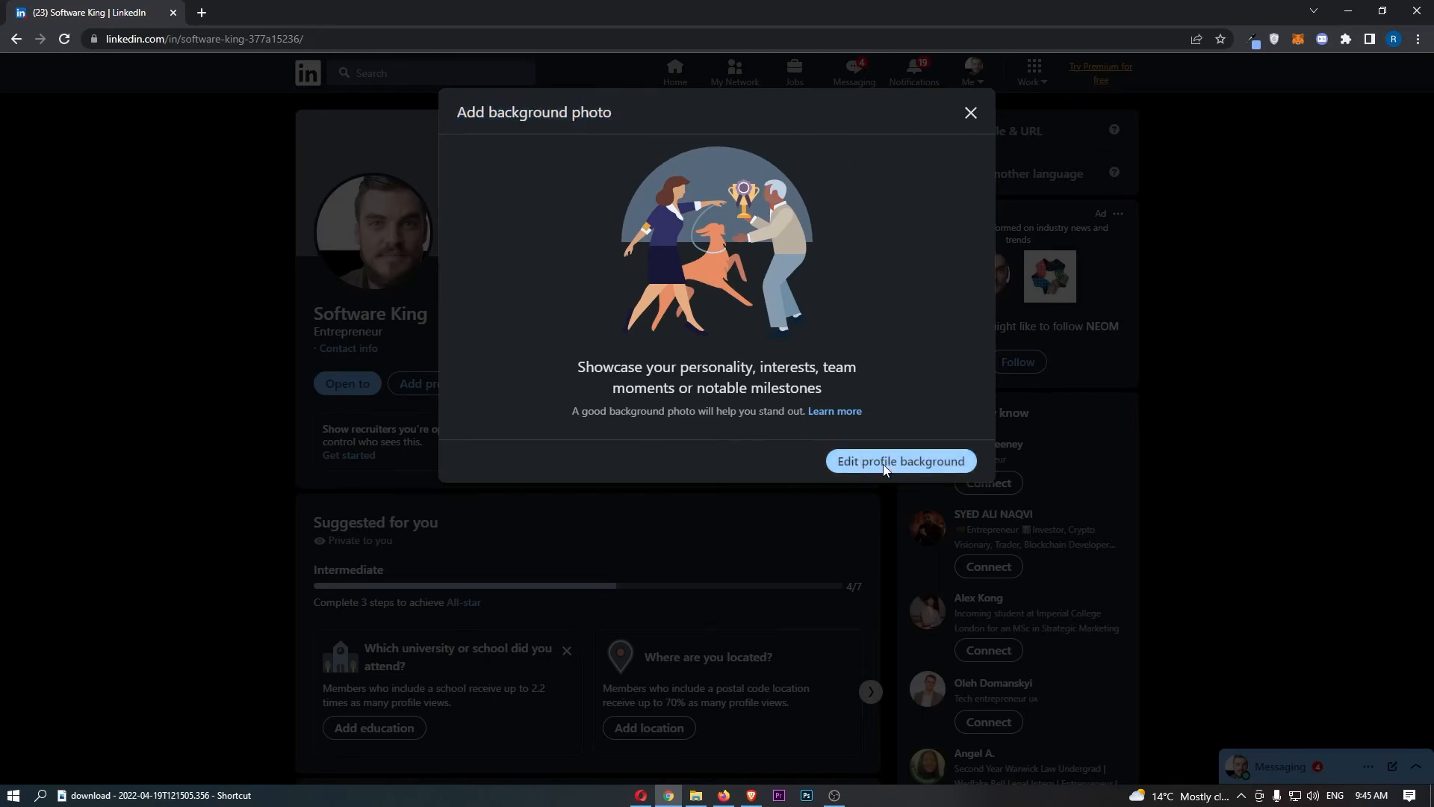
- Choose the 'How to Change Billing' image and apply it as the profile banner
click(898, 462)
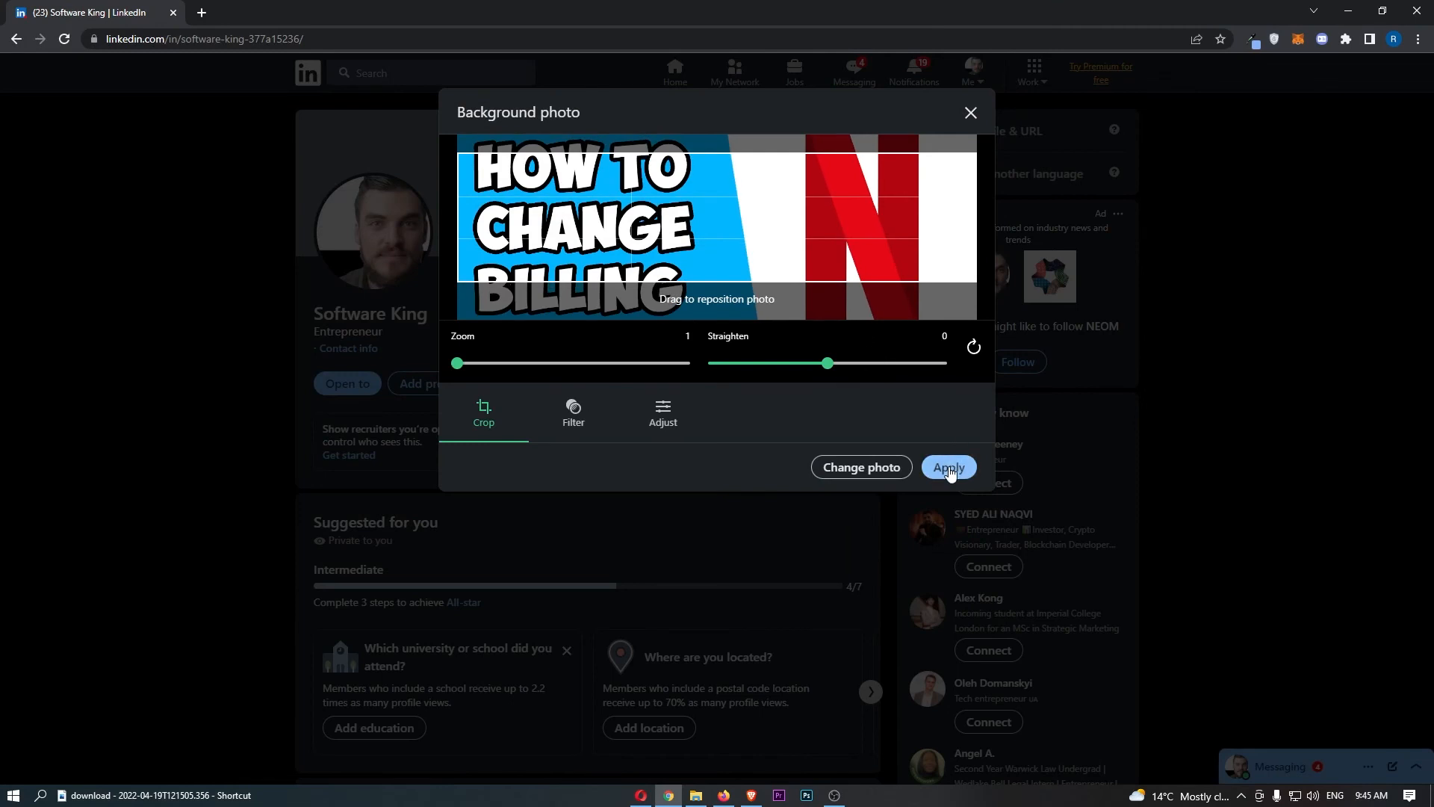
click(948, 468)
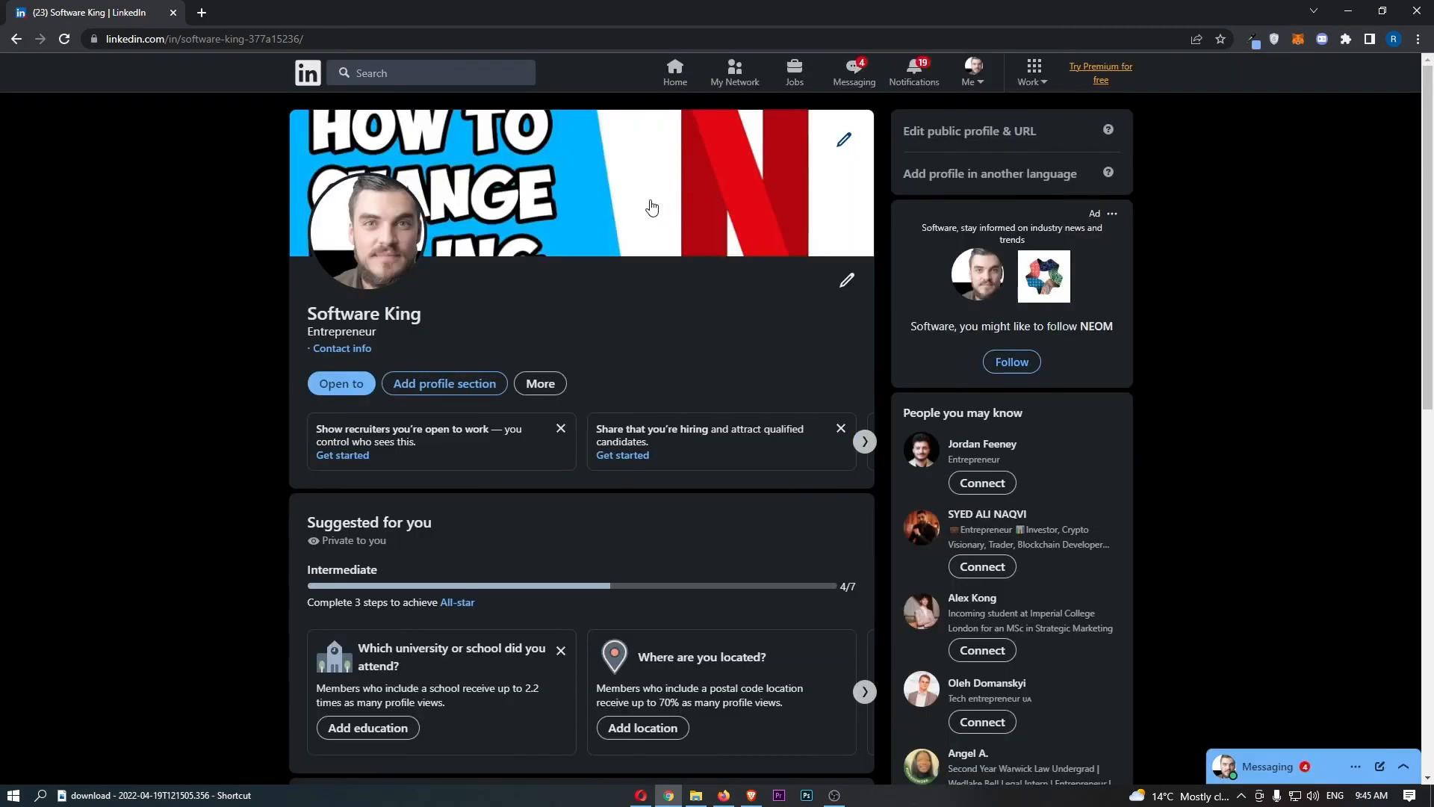
mouse_move(646, 205)
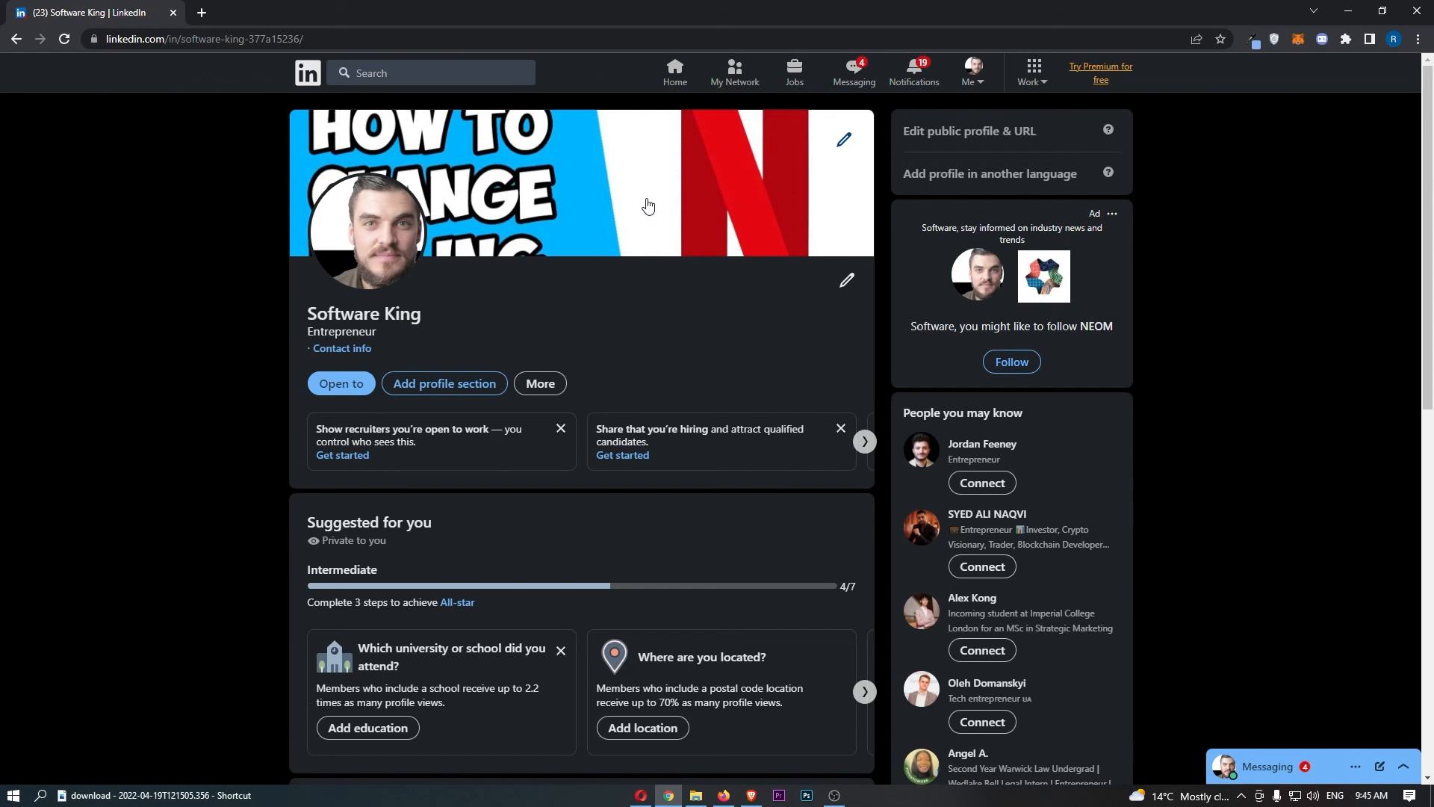